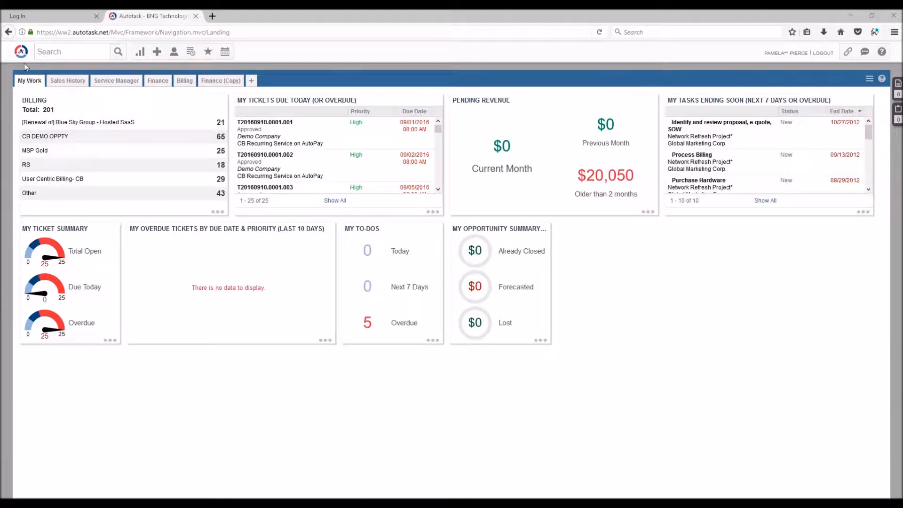
Open the Resources (Users) list from the Admin menu
{"action": "left_click", "coordinate": [20, 51]}
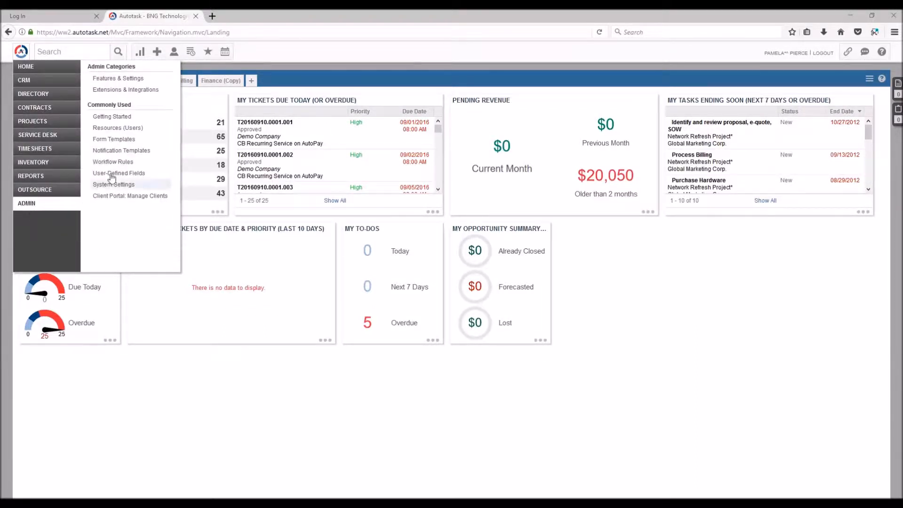
{"action": "left_click", "coordinate": [117, 127]}
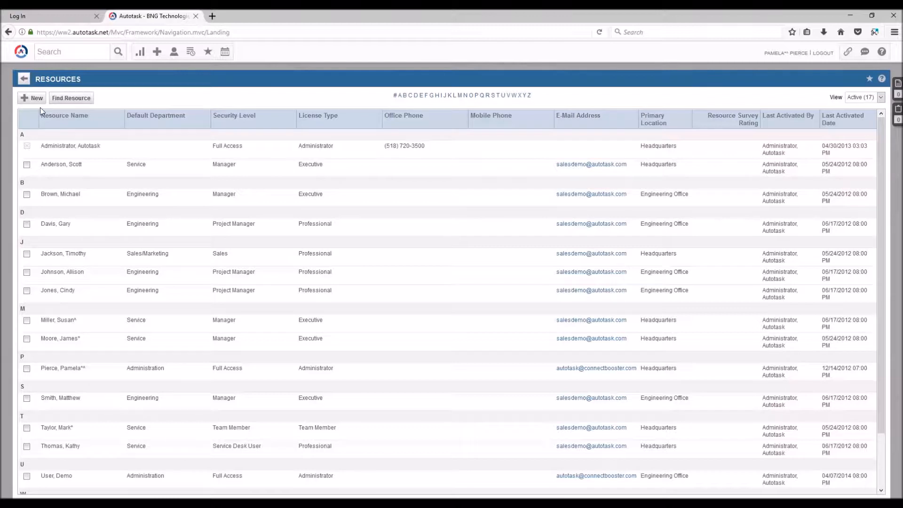
{"action": "left_click", "coordinate": [31, 98]}
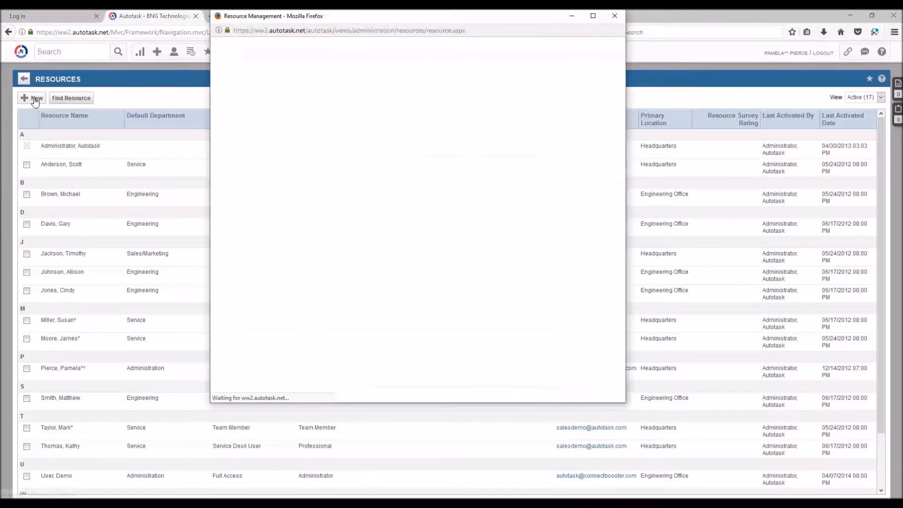
{"action": "left_click", "coordinate": [32, 98]}
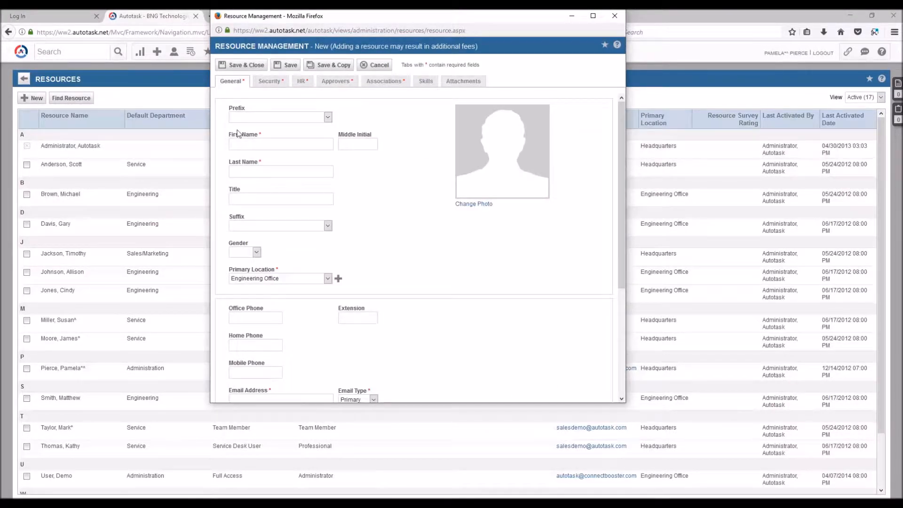
{"action": "type", "text": "Test"}
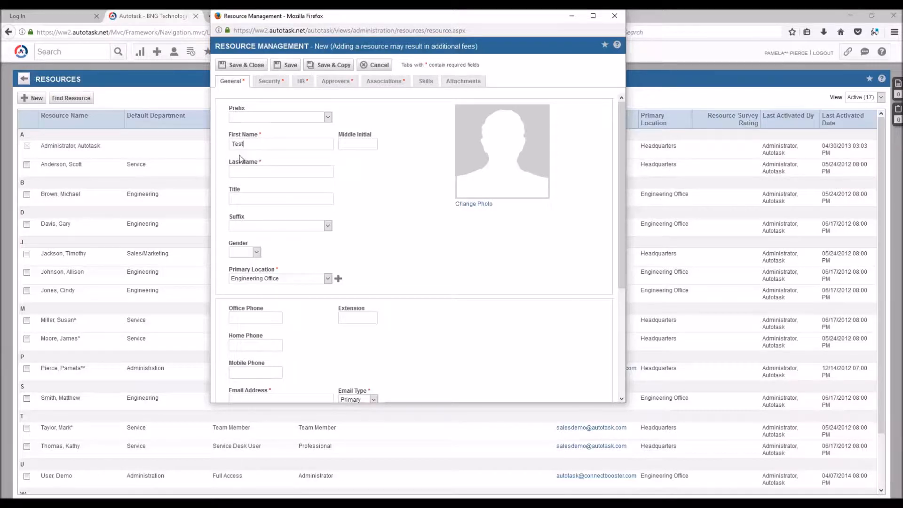
{"action": "type", "text": "User"}
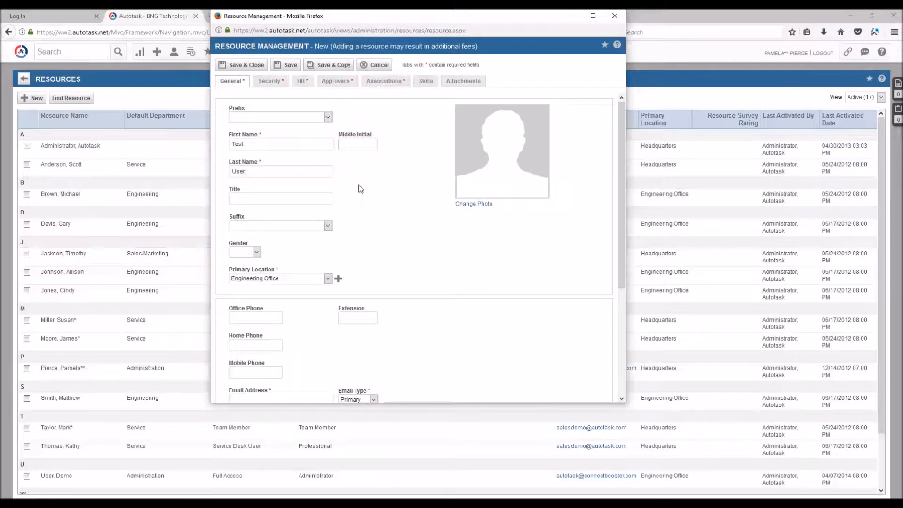
{"action": "scroll", "scroll_direction": "down", "scroll_amount": 3}
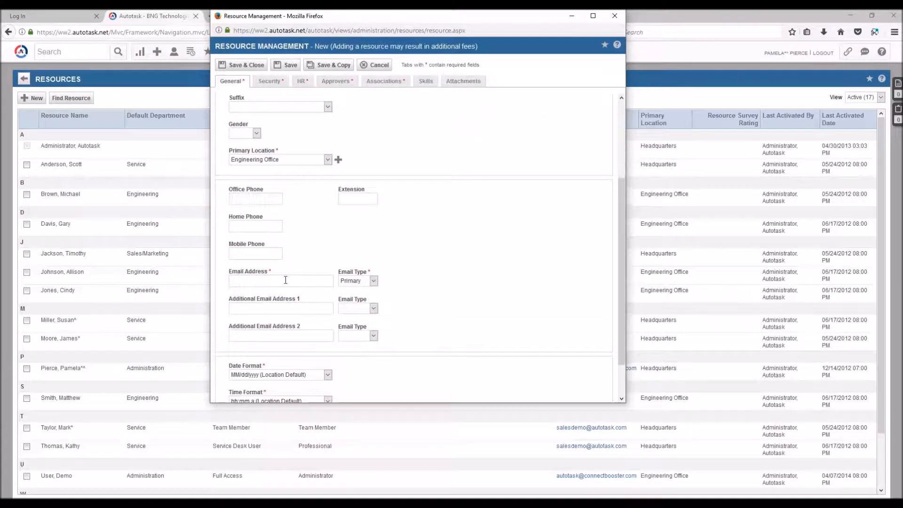
{"action": "type", "text": "t"}
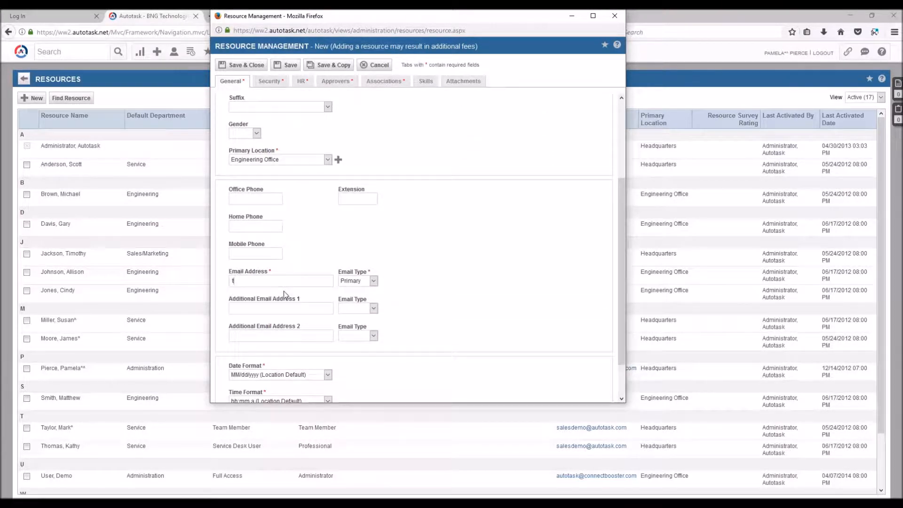
{"action": "type", "text": "est@example.com"}
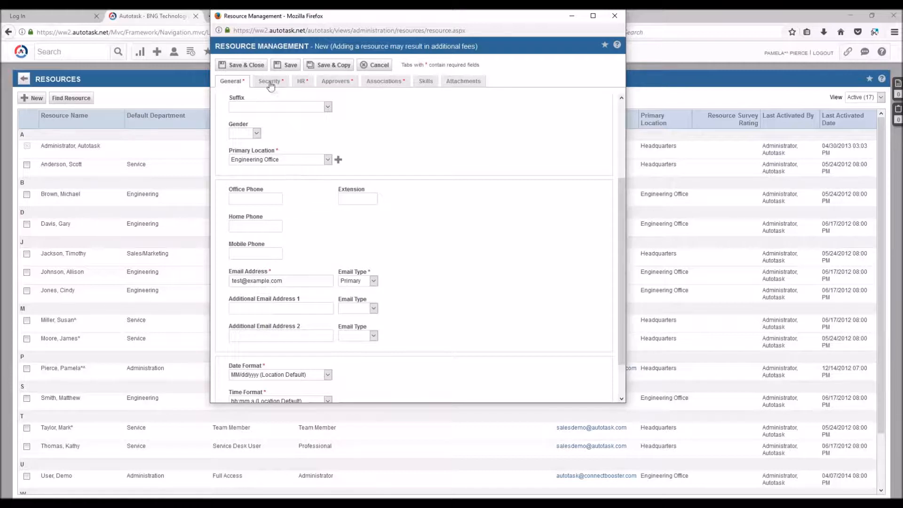
On the Security tab set the username to apiresource with a confirmed password
{"action": "left_click", "coordinate": [270, 81]}
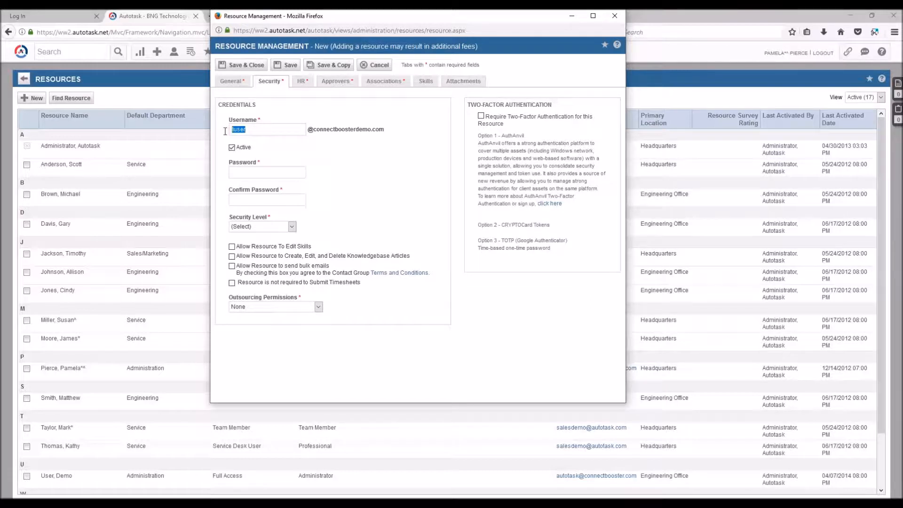
{"action": "type", "text": "apire"}
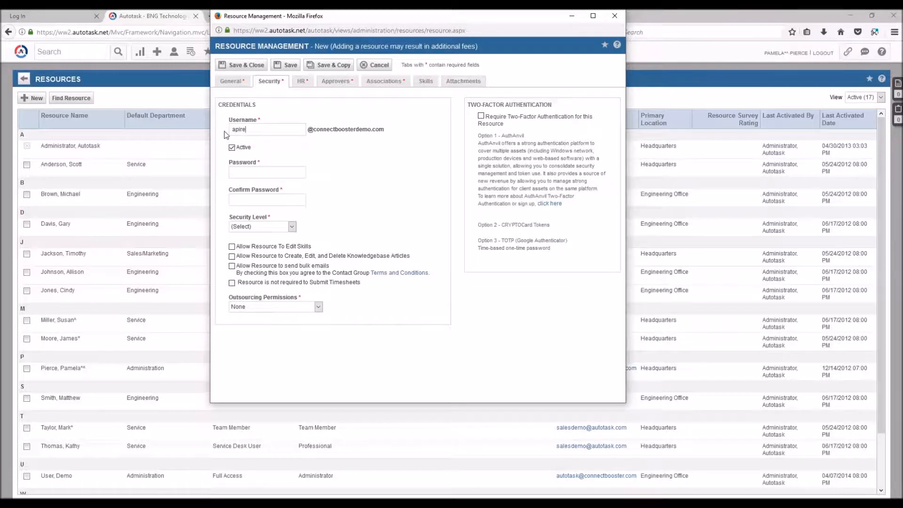
{"action": "type", "text": "source"}
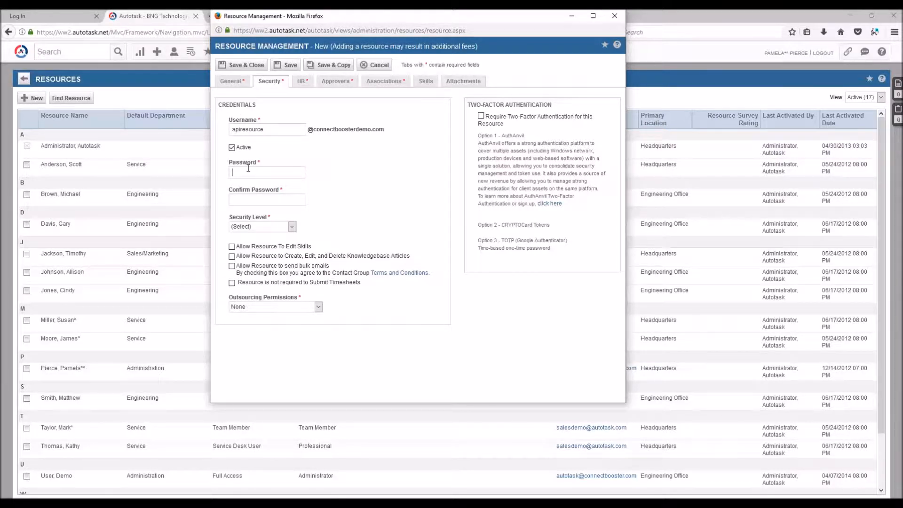
{"action": "type", "text": "•"}
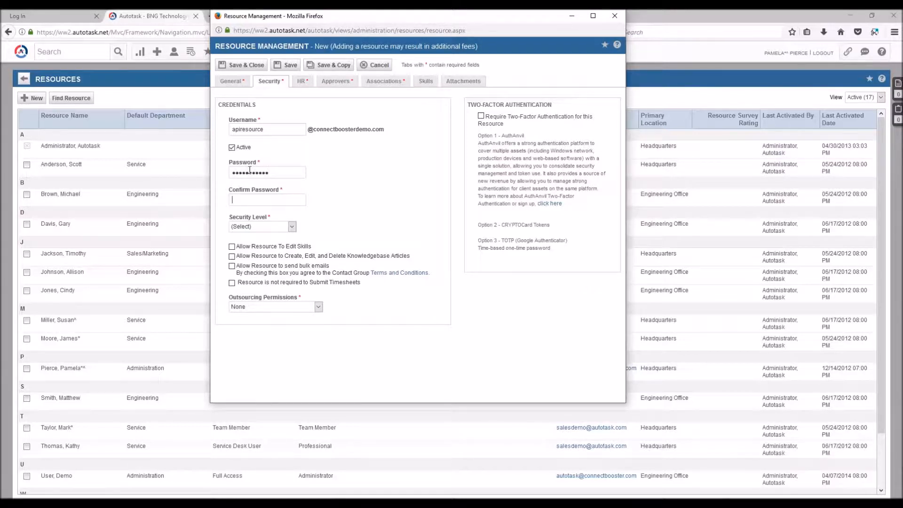
{"action": "type", "text": "•••"}
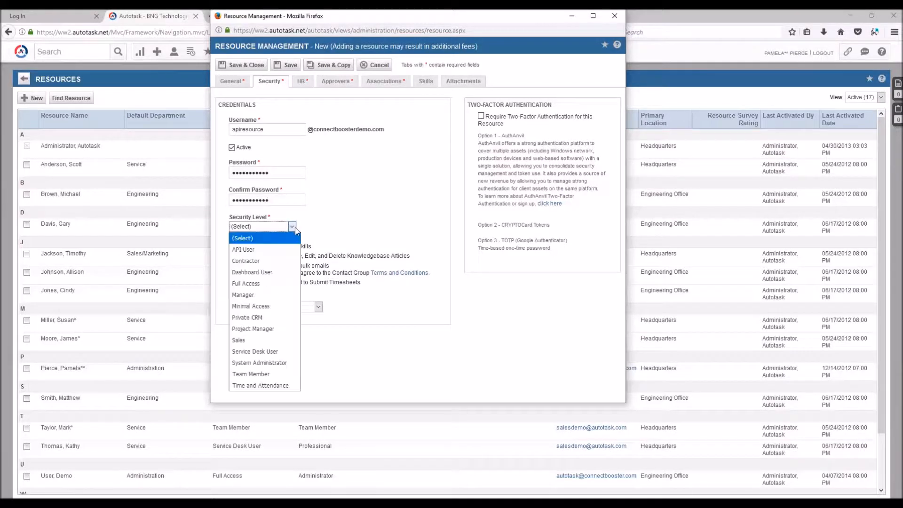
{"action": "mouse_move", "coordinate": [242, 248]}
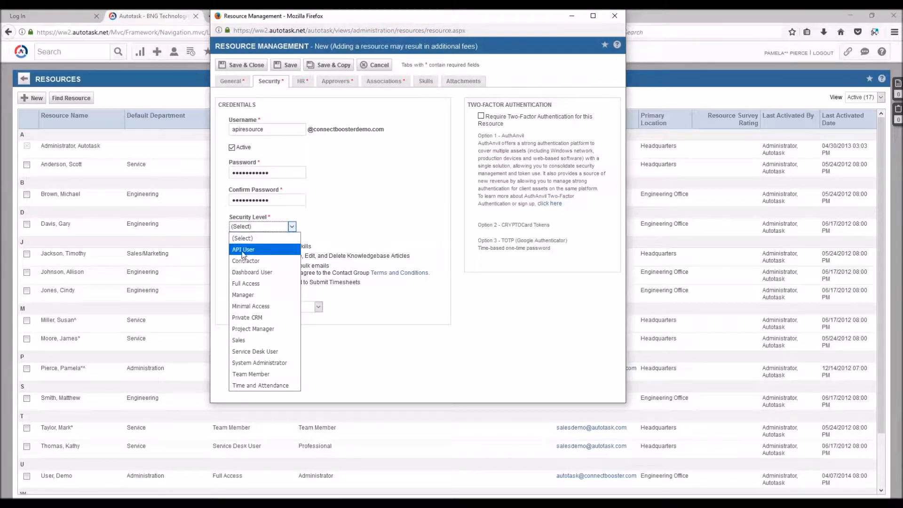
Set security level API User and outsourcing permissions Allow All (Administrator)
{"action": "left_click", "coordinate": [243, 248]}
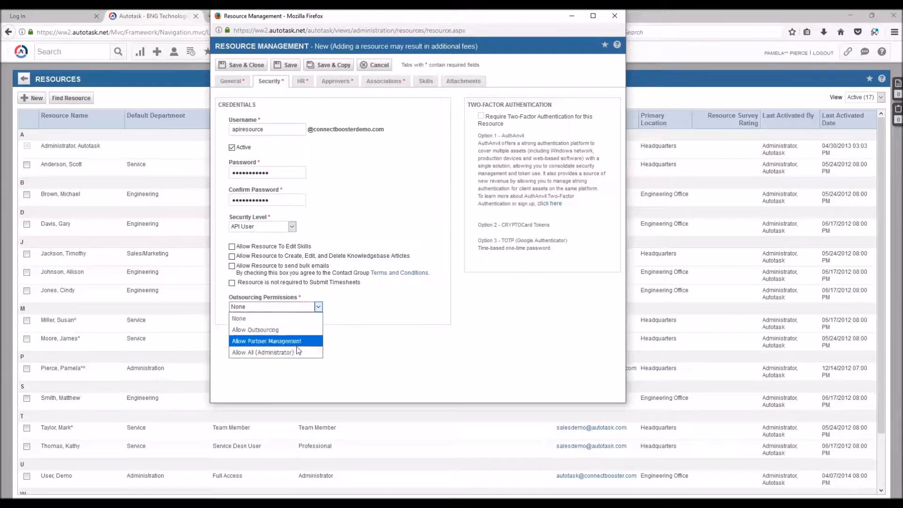
{"action": "left_click", "coordinate": [263, 352]}
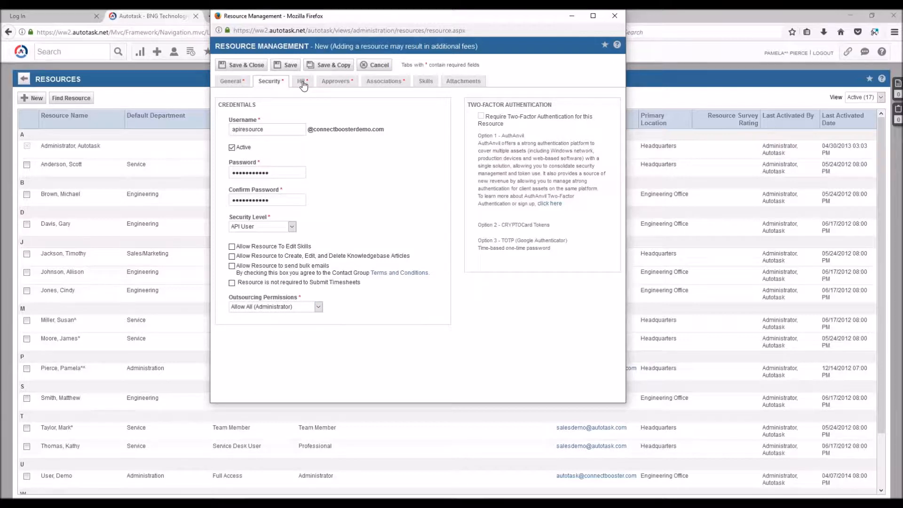
On the HR tab pick 12/19/2017 as the time-off effective date and review Internal Cost
{"action": "left_click", "coordinate": [300, 80]}
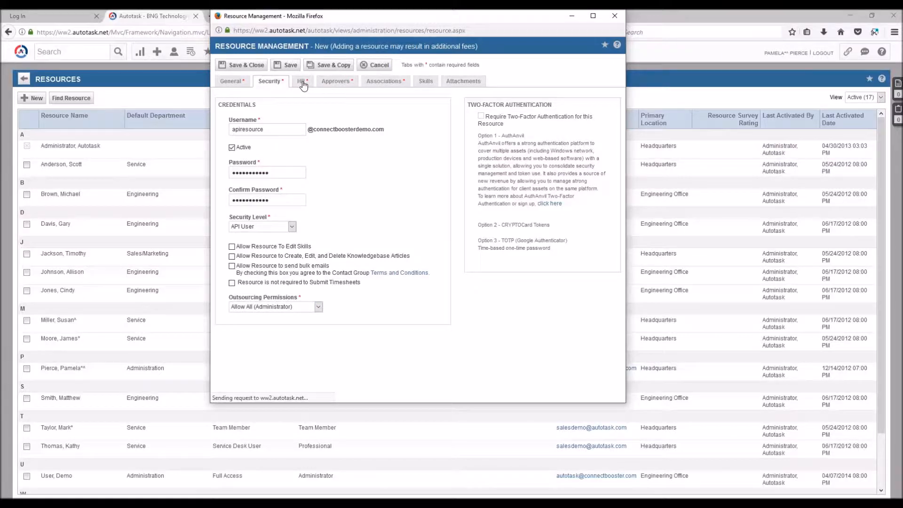
{"action": "left_click", "coordinate": [300, 81]}
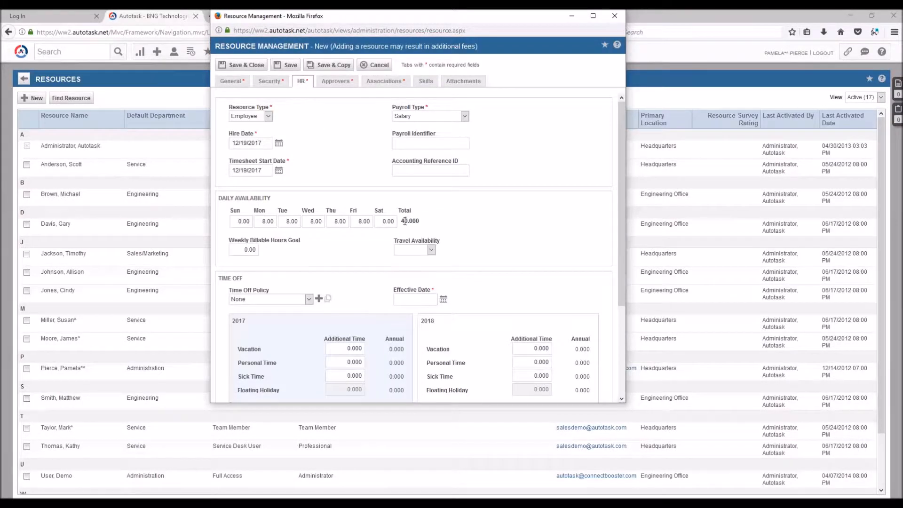
{"action": "scroll", "scroll_direction": "down", "scroll_amount": 3}
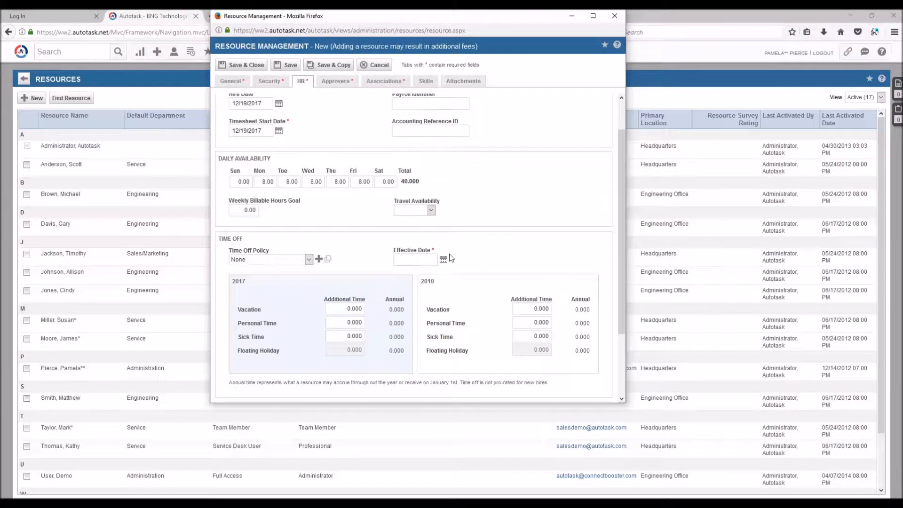
{"action": "left_click", "coordinate": [443, 259]}
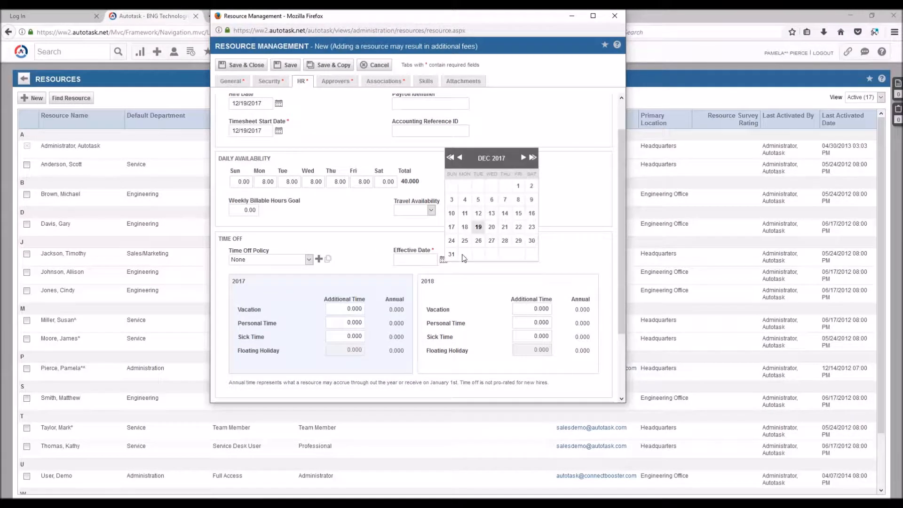
{"action": "left_click", "coordinate": [478, 226]}
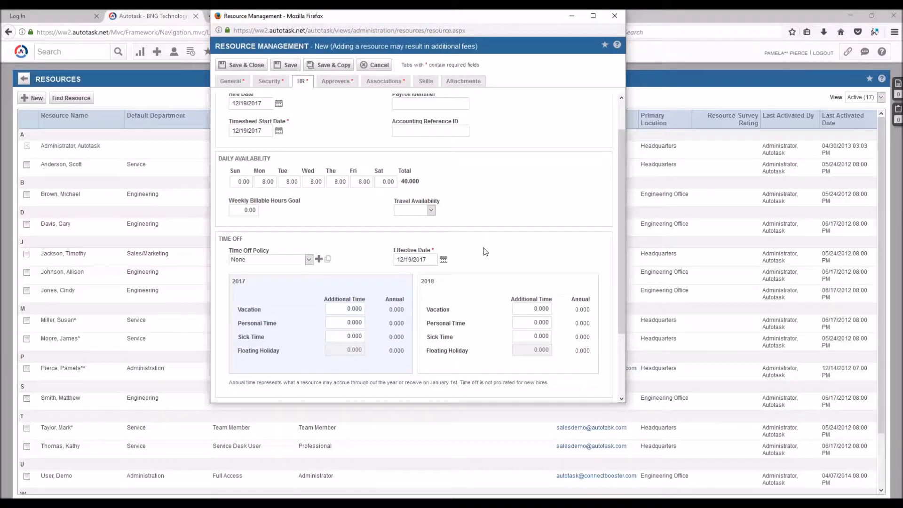
{"action": "scroll", "scroll_direction": "down", "scroll_amount": 3}
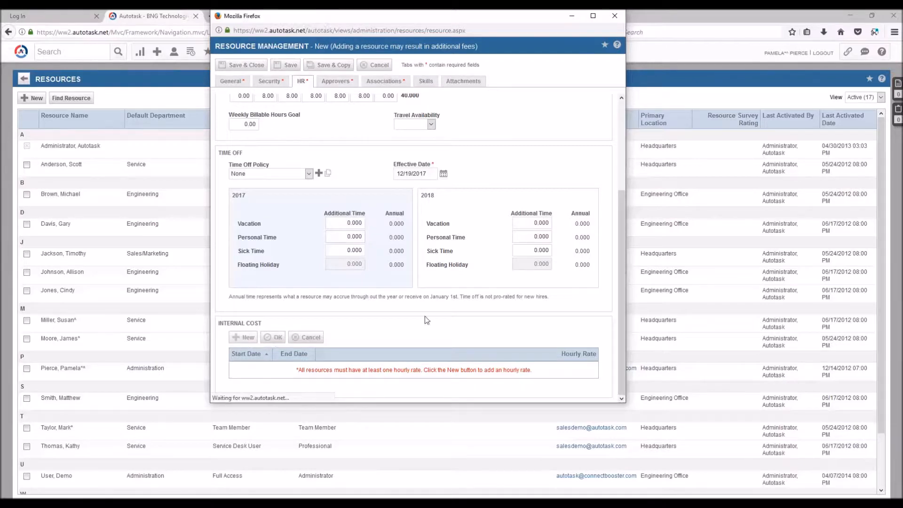
{"action": "left_click", "coordinate": [242, 337]}
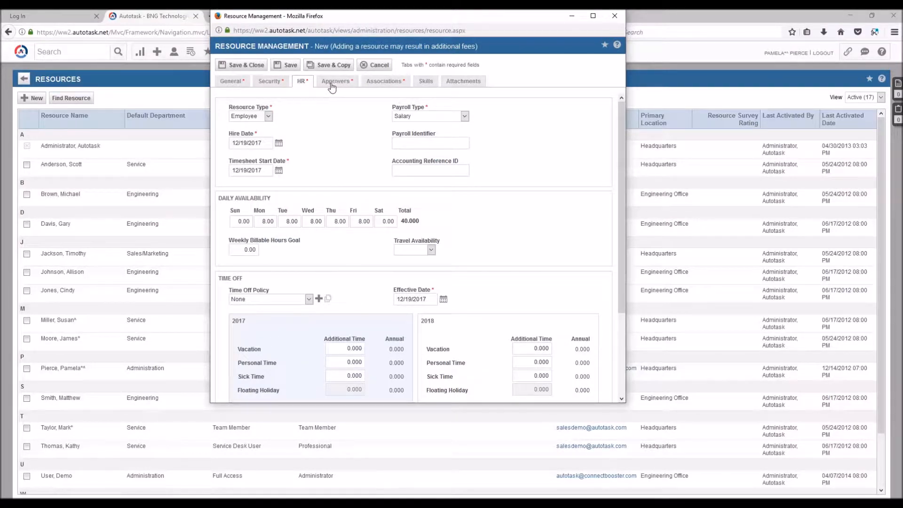
{"action": "left_click", "coordinate": [336, 81]}
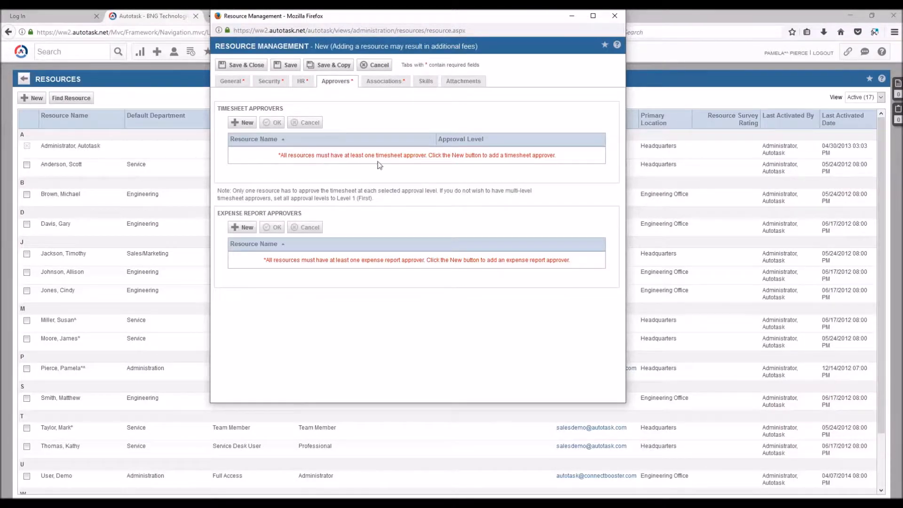
{"action": "mouse_move", "coordinate": [255, 141]}
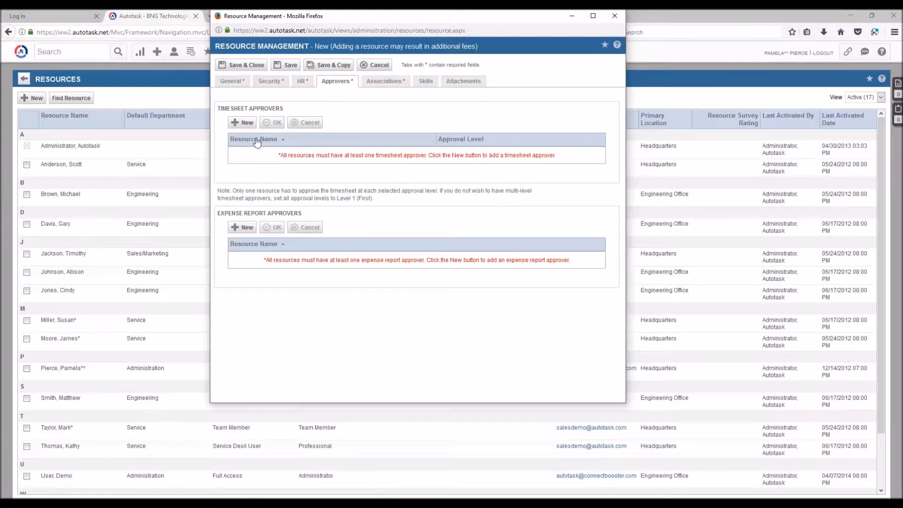
{"action": "left_click", "coordinate": [241, 122]}
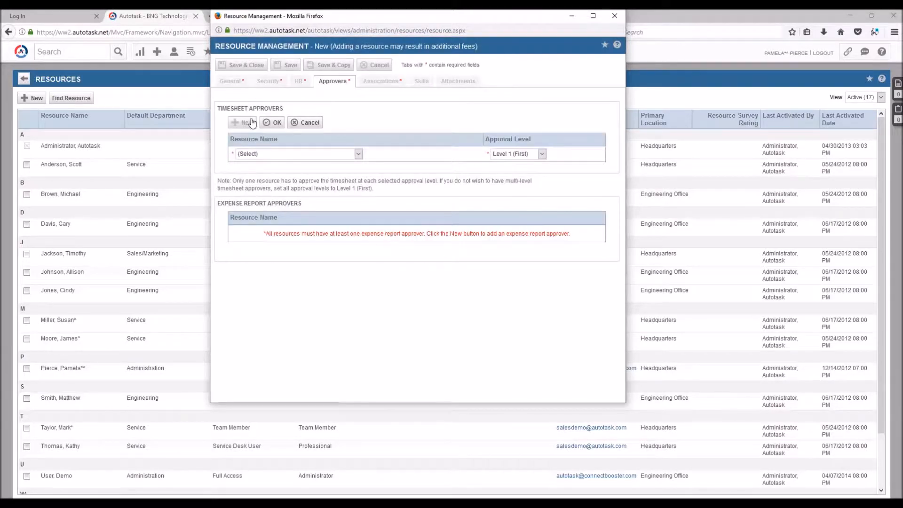
{"action": "left_click", "coordinate": [358, 154]}
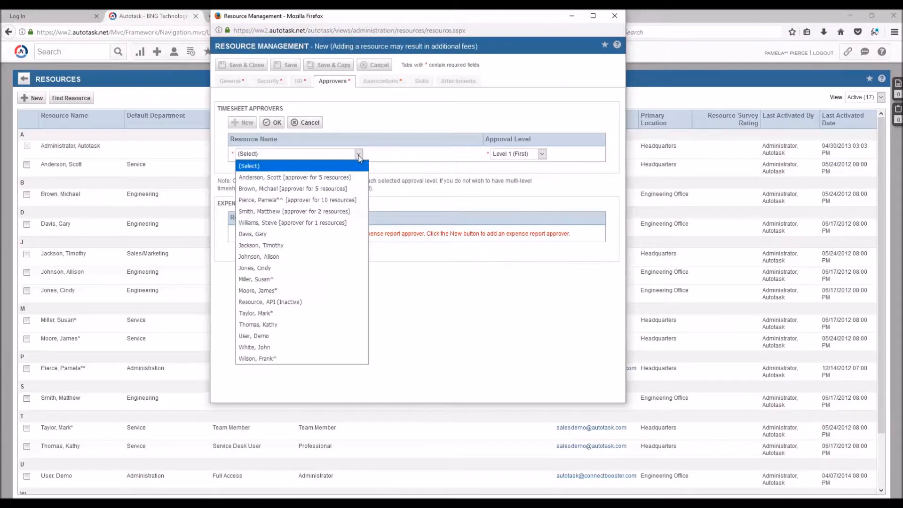
{"action": "left_click", "coordinate": [290, 177]}
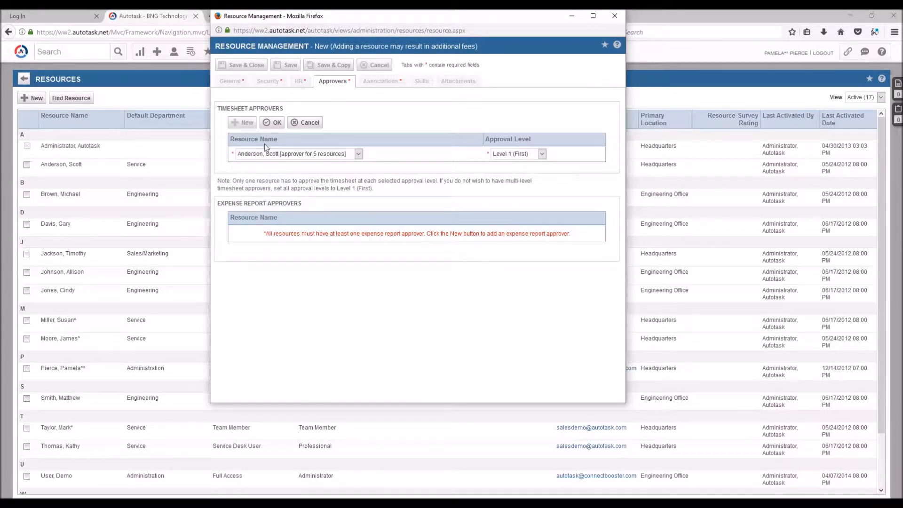
{"action": "left_click", "coordinate": [273, 122]}
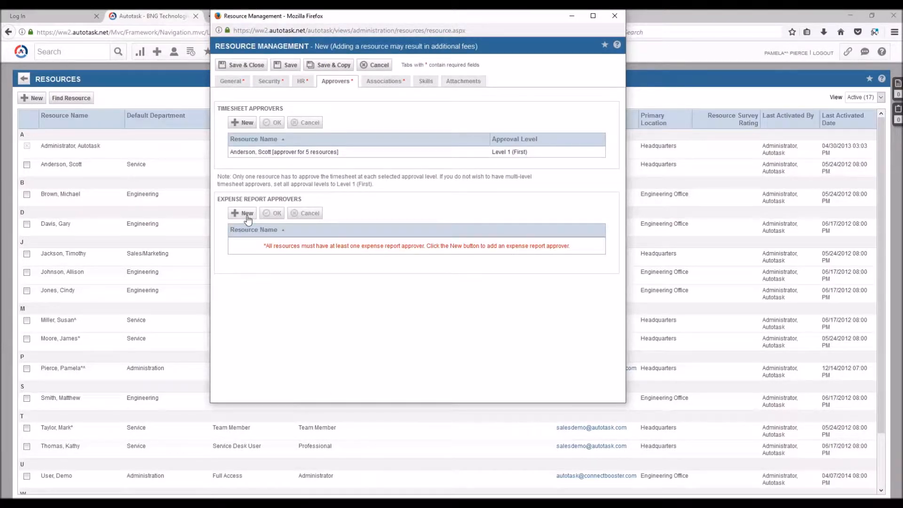
{"action": "left_click", "coordinate": [242, 212]}
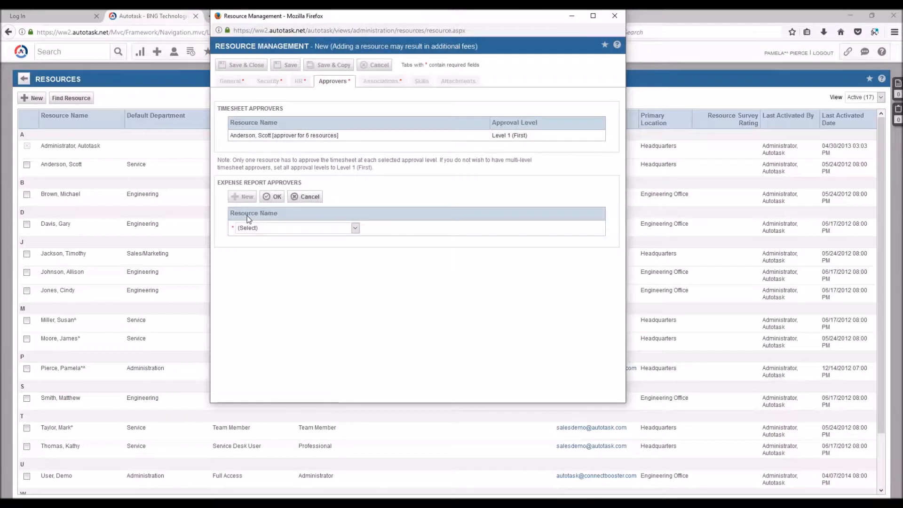
{"action": "left_click", "coordinate": [355, 227]}
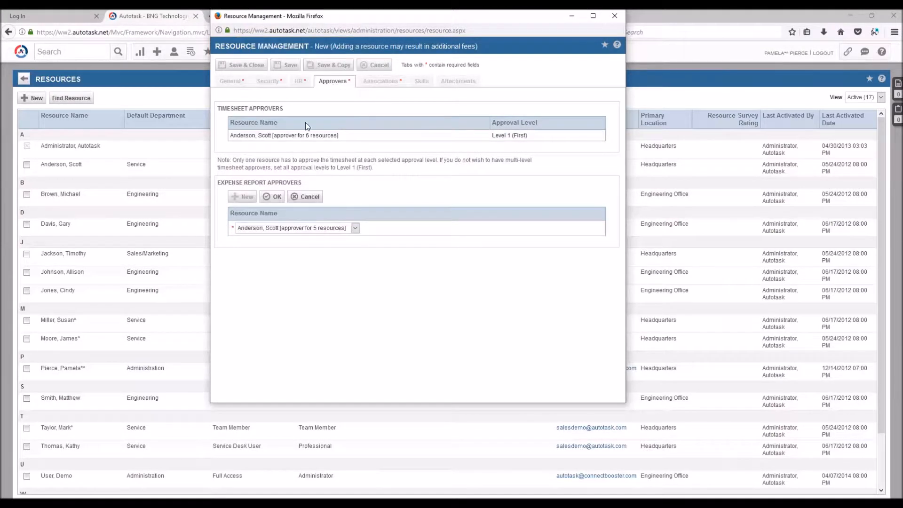
{"action": "left_click", "coordinate": [276, 197]}
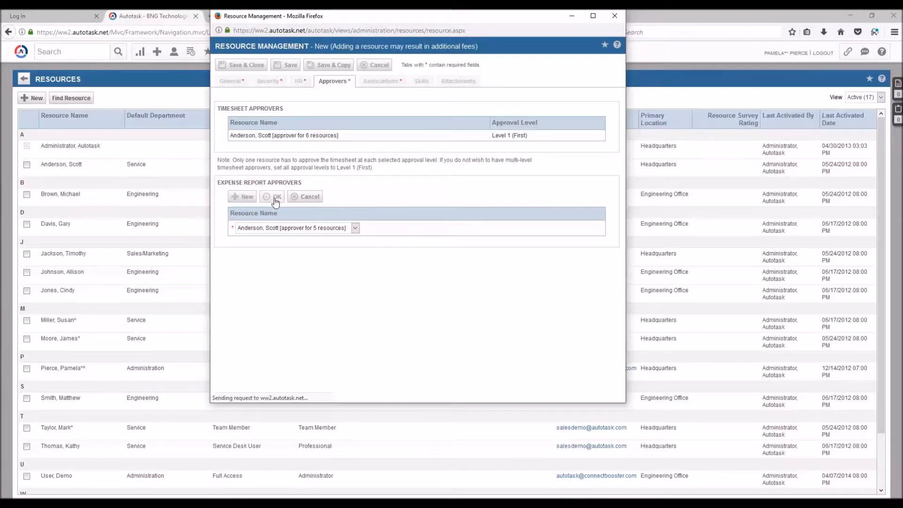
{"action": "left_click", "coordinate": [275, 197]}
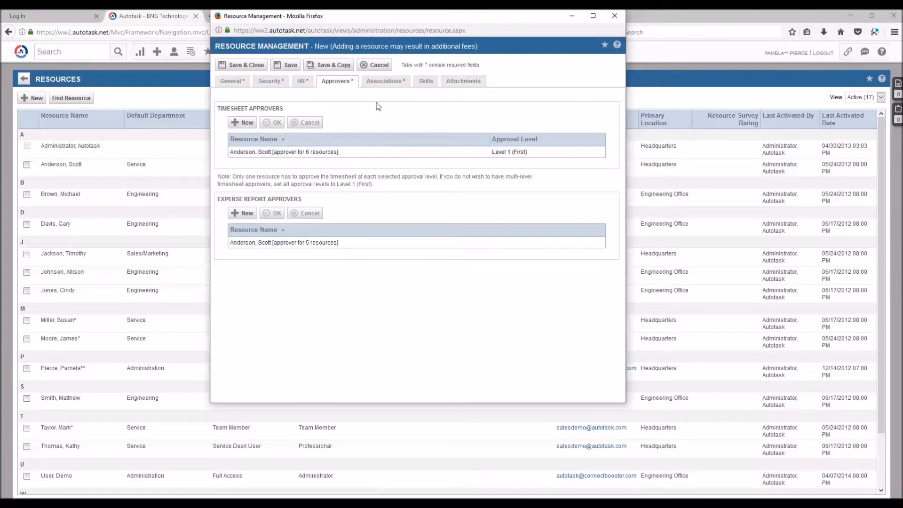
Assign the Administration department with Exec. Management role, then save and close the resource
{"action": "left_click", "coordinate": [383, 81]}
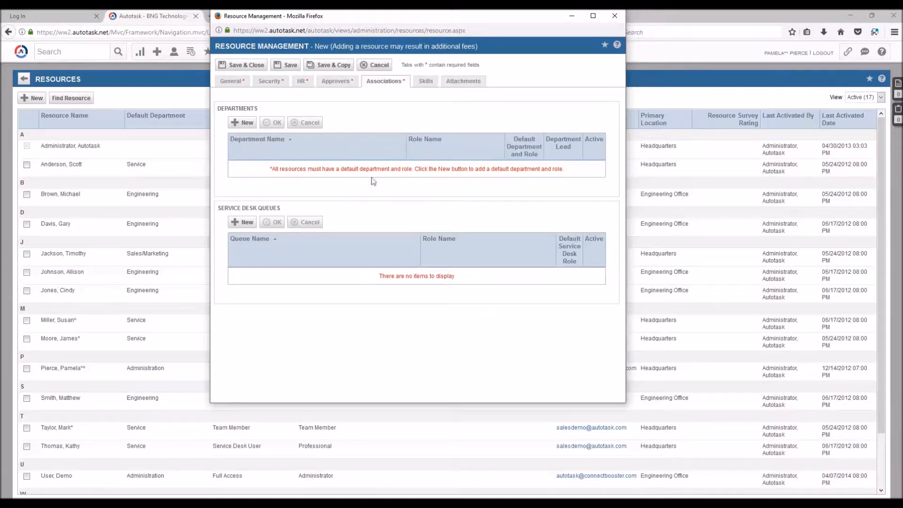
{"action": "mouse_move", "coordinate": [246, 130]}
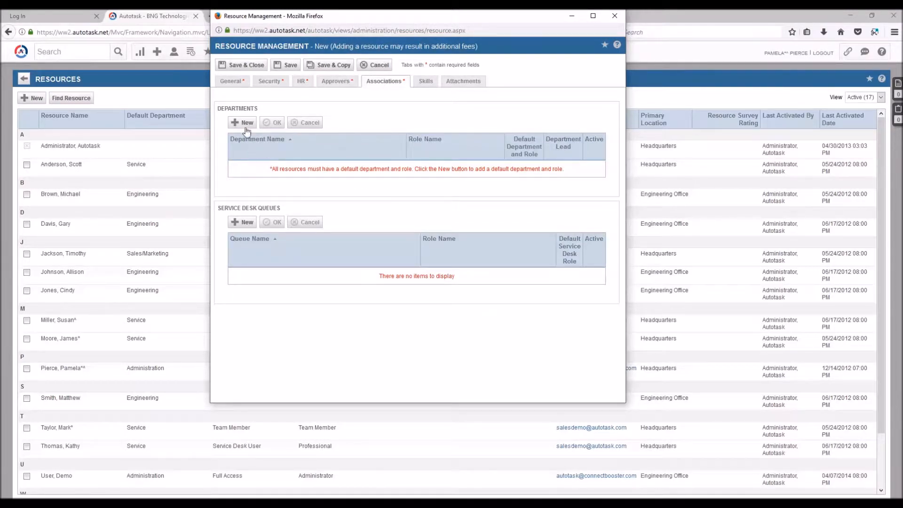
{"action": "left_click", "coordinate": [243, 123]}
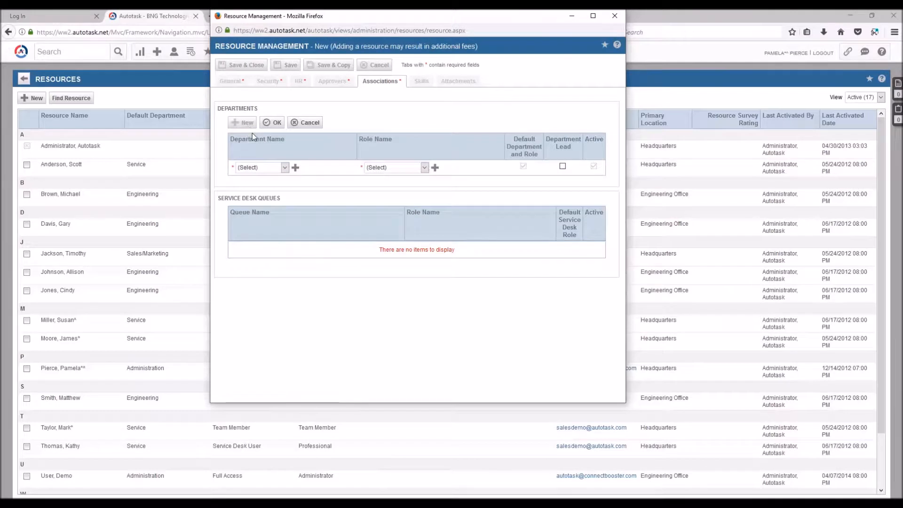
{"action": "left_click", "coordinate": [259, 168]}
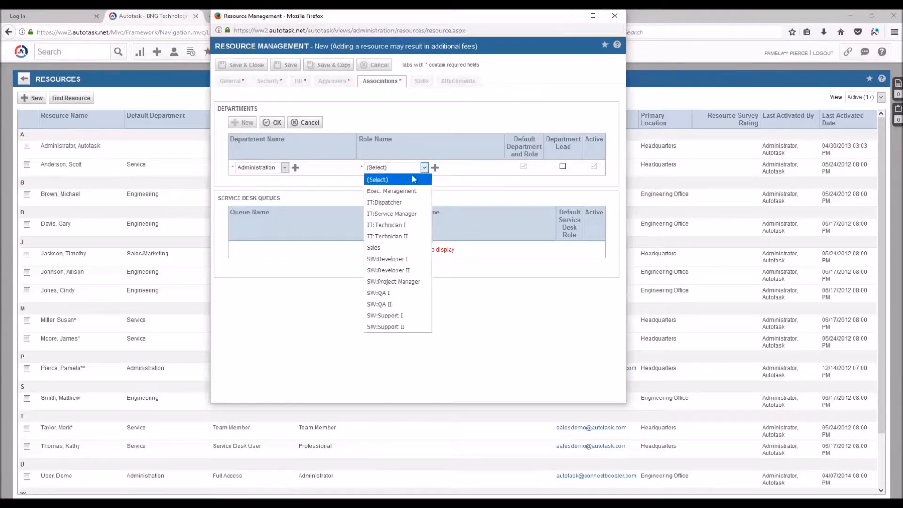
{"action": "left_click", "coordinate": [391, 191]}
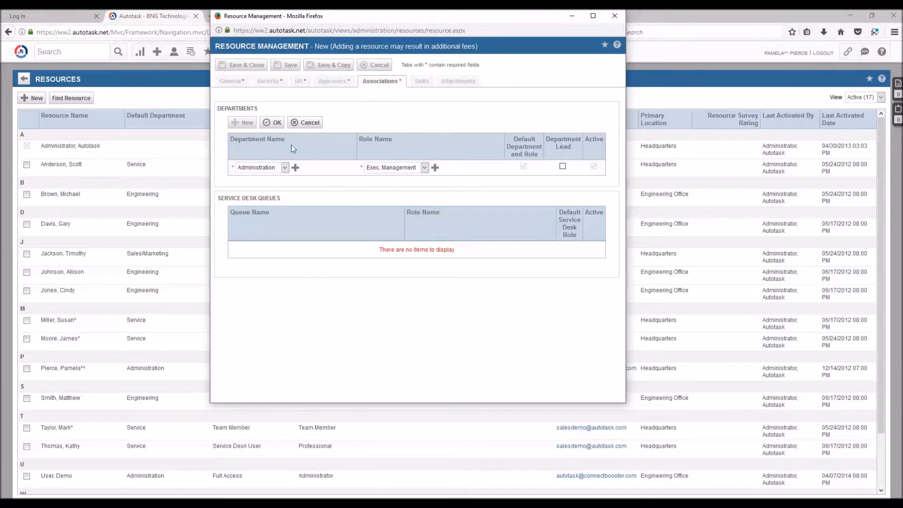
{"action": "left_click", "coordinate": [272, 122]}
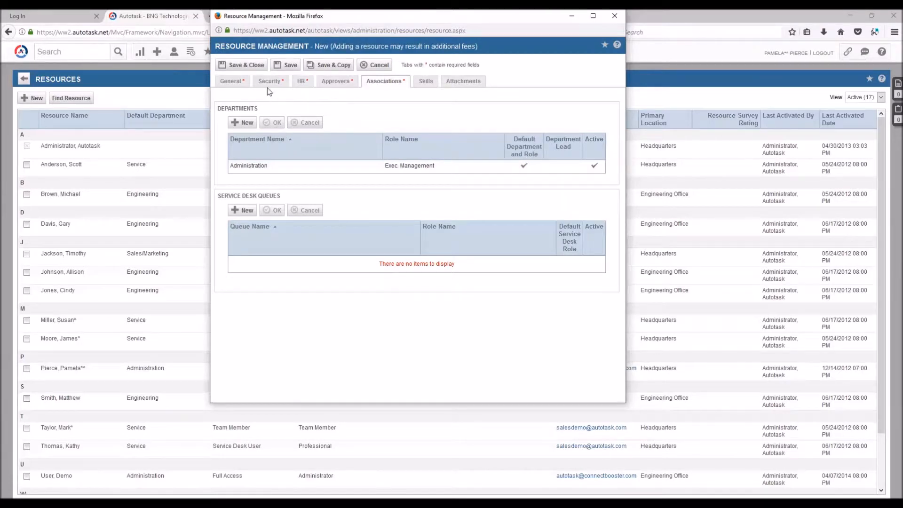
{"action": "left_click", "coordinate": [270, 80]}
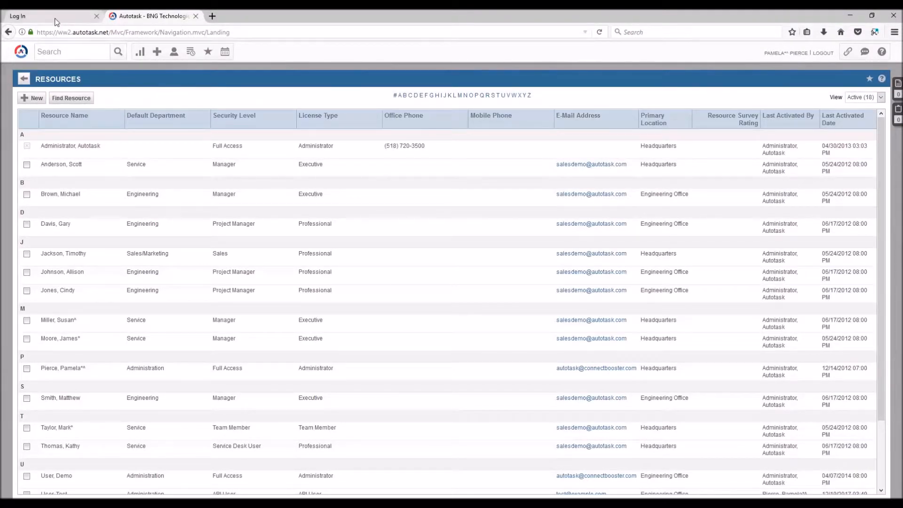
Log into ConnectBooster as admin and reveal the main navigation menu
{"action": "left_click", "coordinate": [48, 16]}
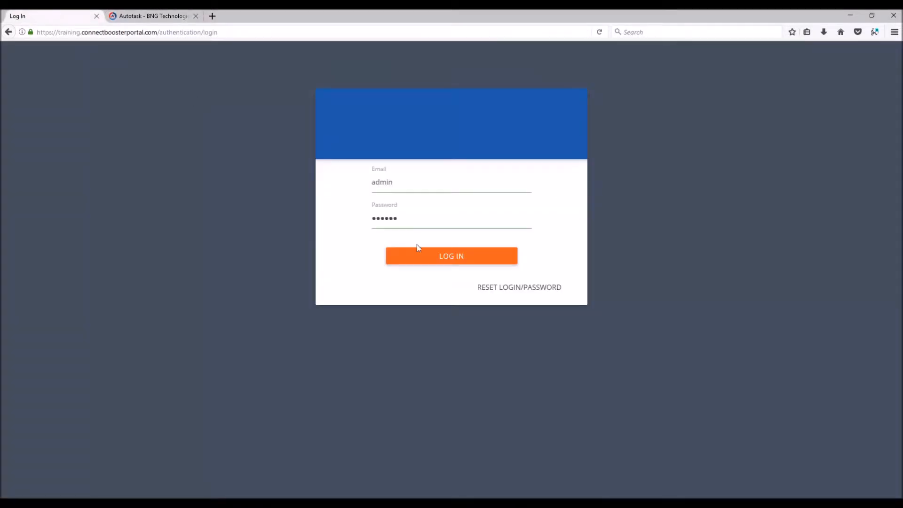
{"action": "left_click", "coordinate": [450, 256]}
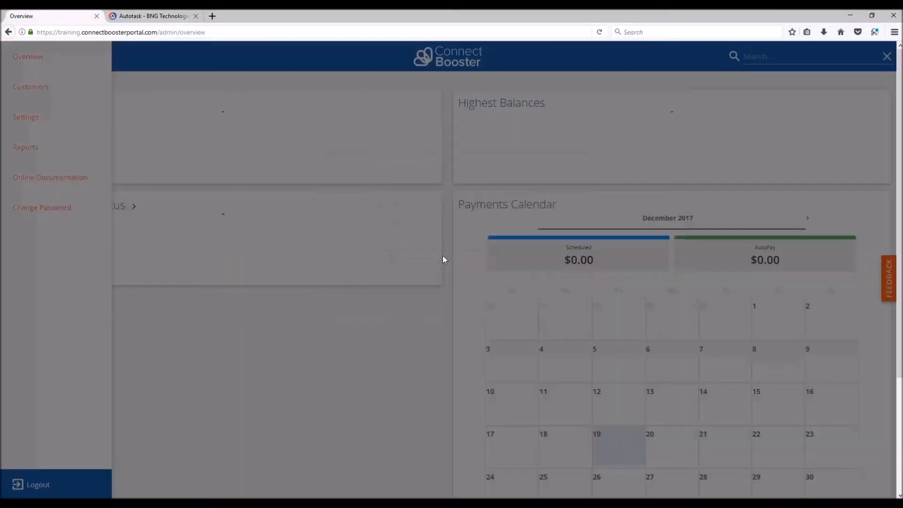
{"action": "left_click", "coordinate": [9, 56]}
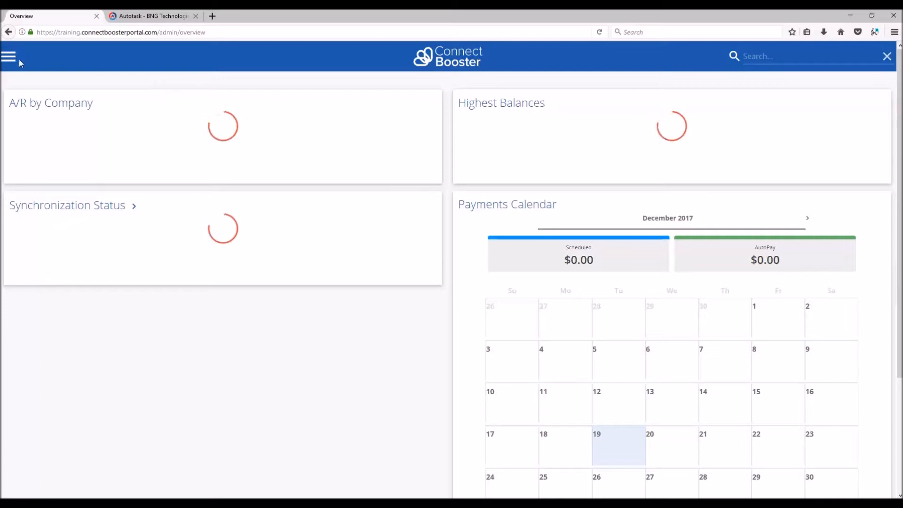
{"action": "left_click", "coordinate": [8, 55]}
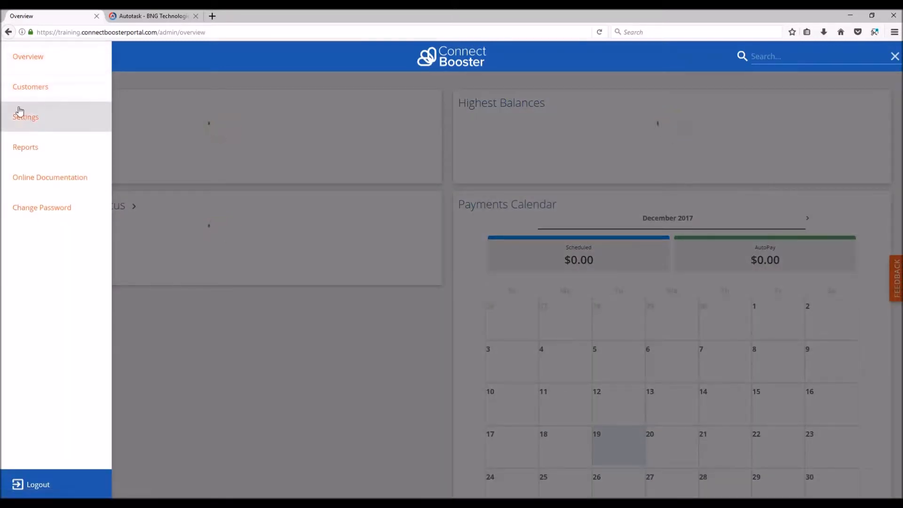
Go to Settings and show the Integrations page
{"action": "left_click", "coordinate": [26, 116]}
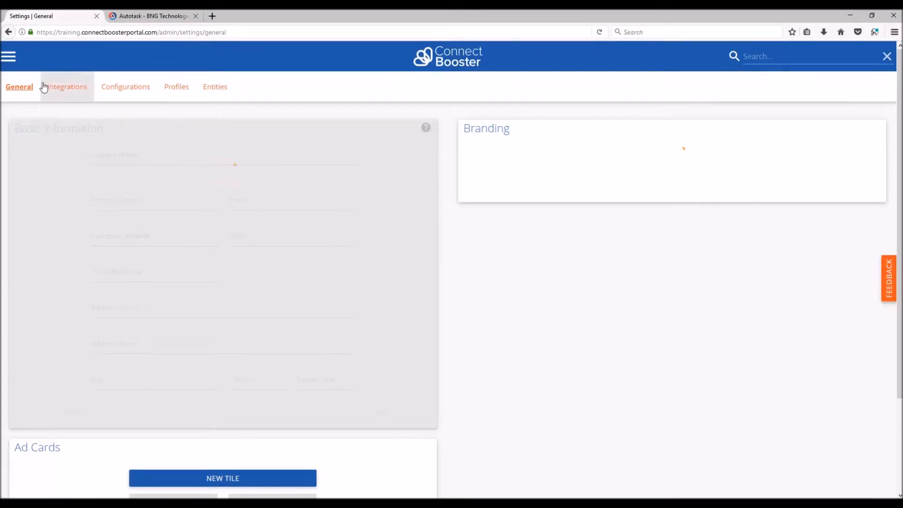
{"action": "left_click", "coordinate": [67, 87]}
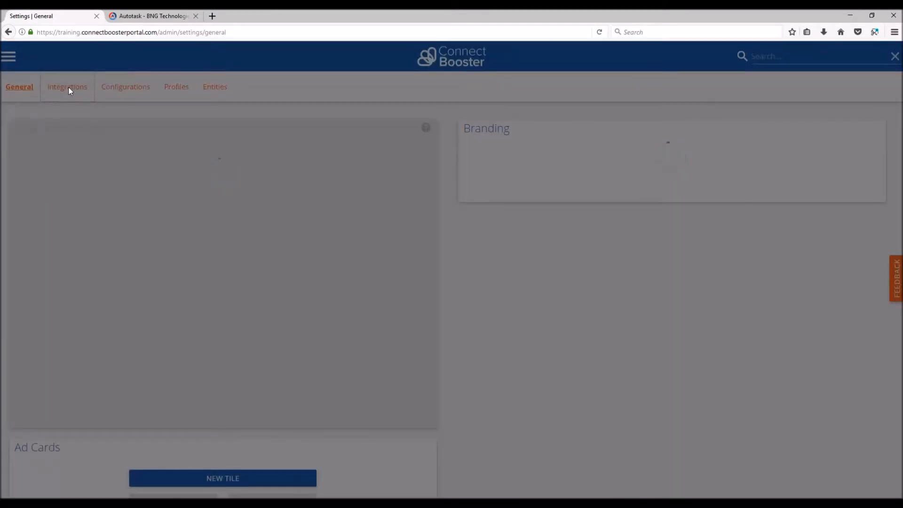
{"action": "left_click", "coordinate": [67, 87]}
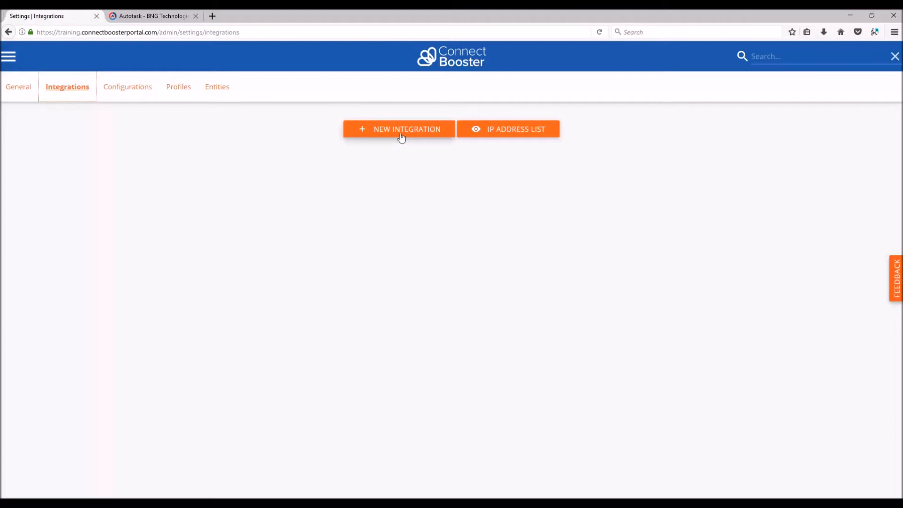
Add a new AutoTask integration and start editing its credentials
{"action": "left_click", "coordinate": [406, 128]}
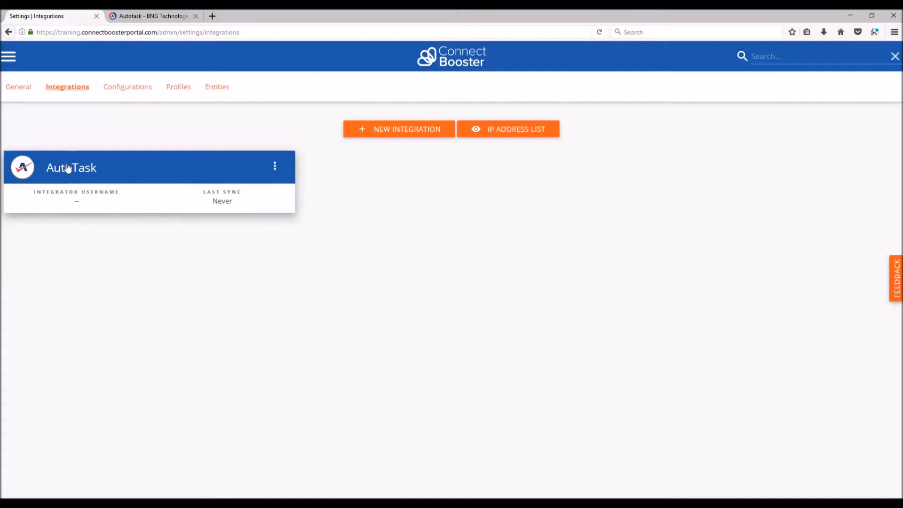
{"action": "left_click", "coordinate": [70, 168]}
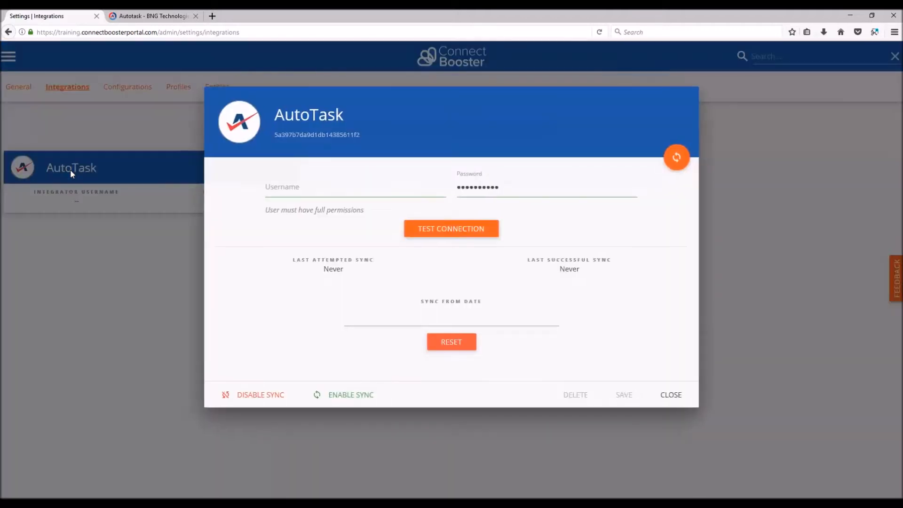
{"action": "left_click", "coordinate": [354, 186]}
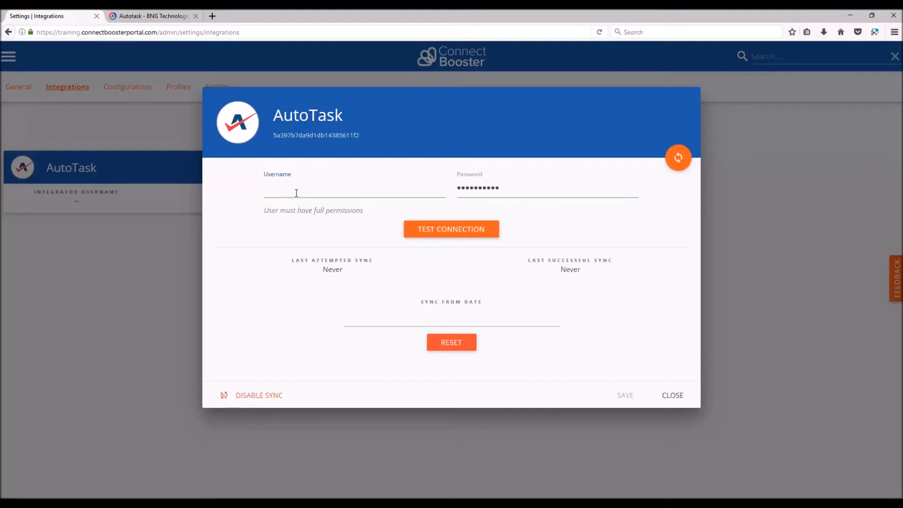
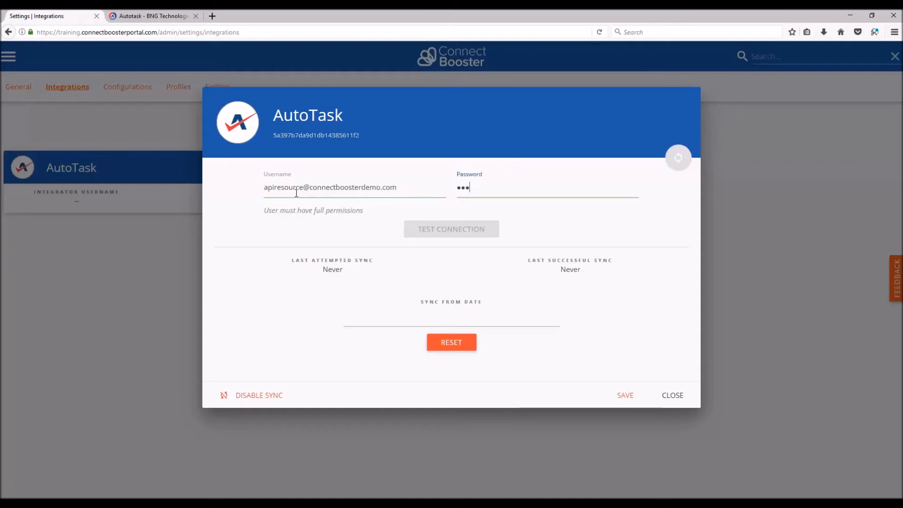
{"action": "type", "text": "•••"}
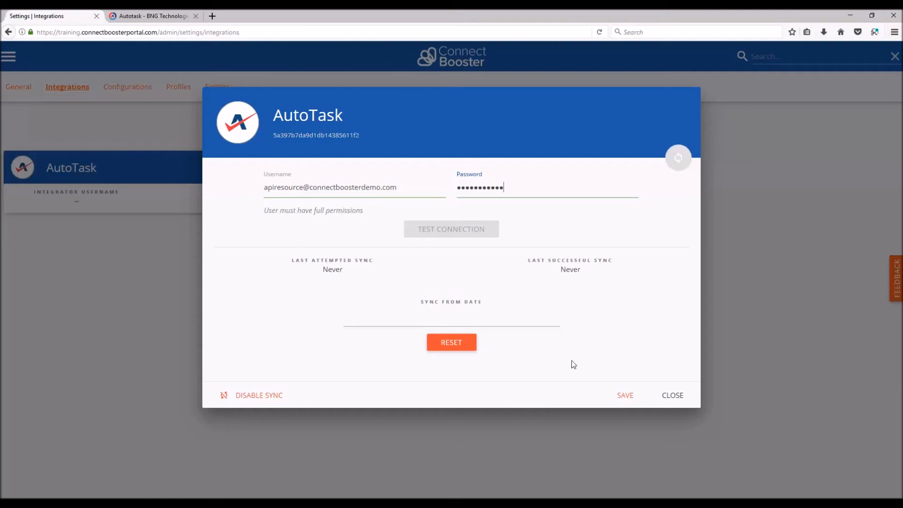
{"action": "mouse_move", "coordinate": [611, 396]}
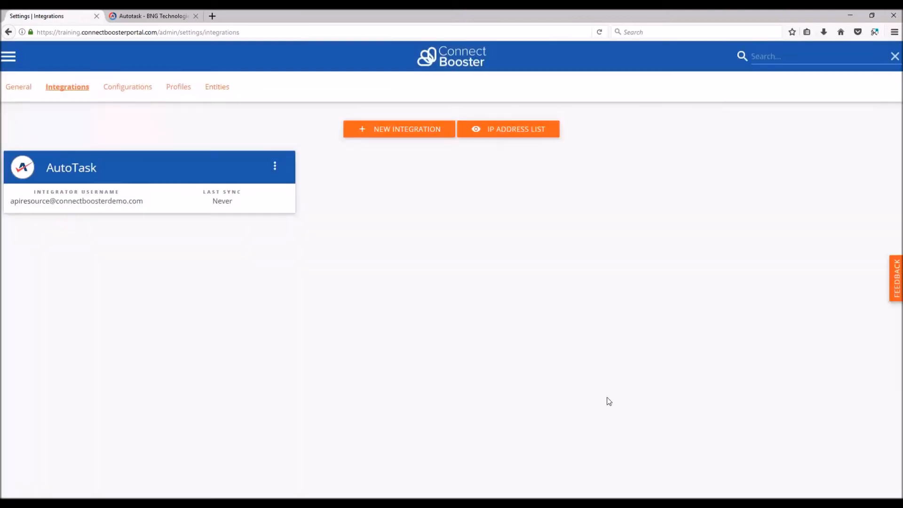
{"action": "mouse_move", "coordinate": [353, 192]}
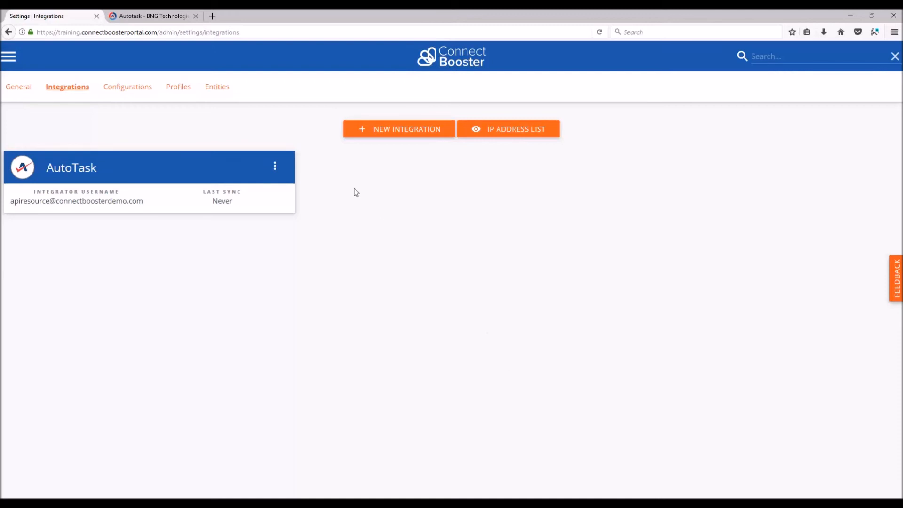
Run Test Connection from the AutoTask card's three-dot actions menu
{"action": "left_click", "coordinate": [275, 167]}
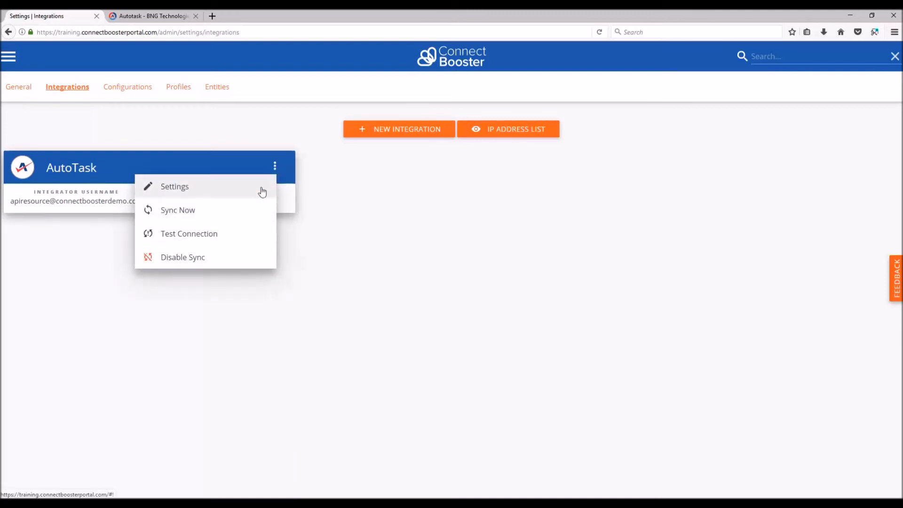
{"action": "mouse_move", "coordinate": [199, 238]}
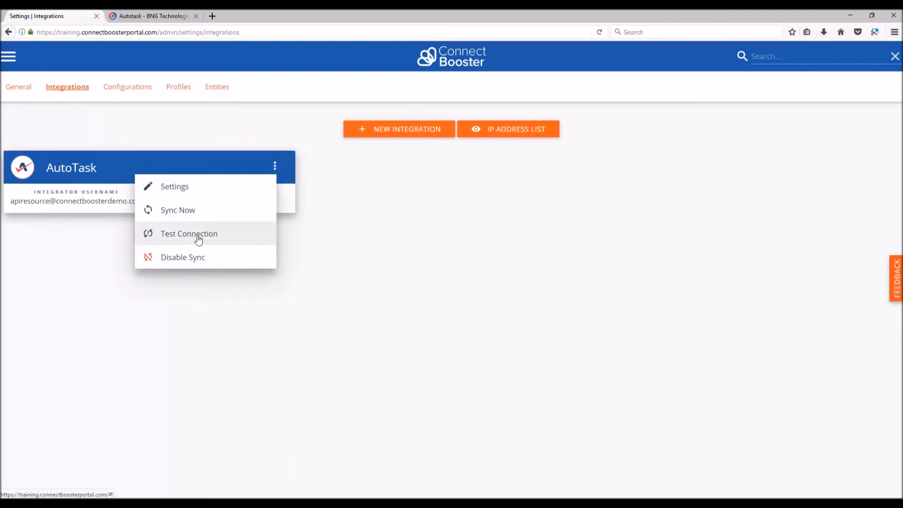
{"action": "left_click", "coordinate": [189, 233]}
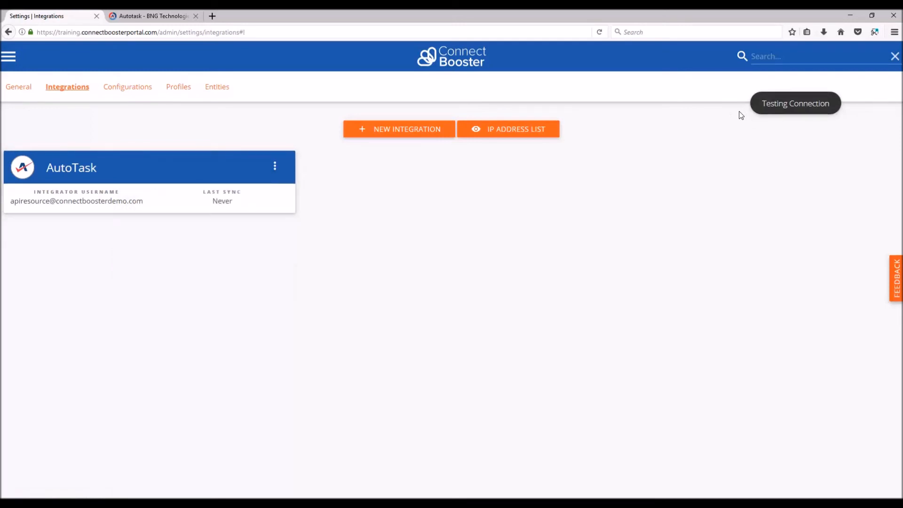